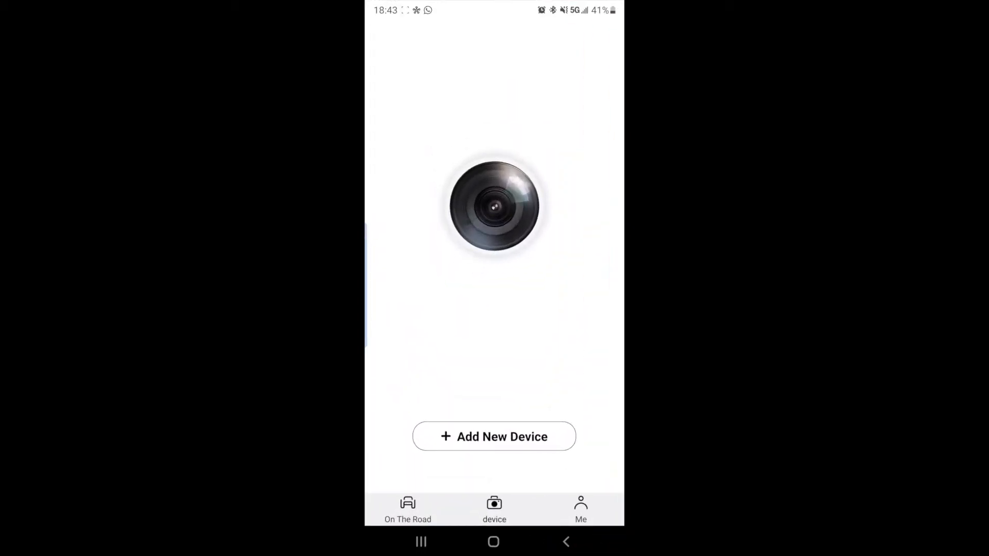
- Start adding a new dash cam and continue past the install step to the Wi-Fi step
{"action": "left_click", "coordinate": [494, 437]}
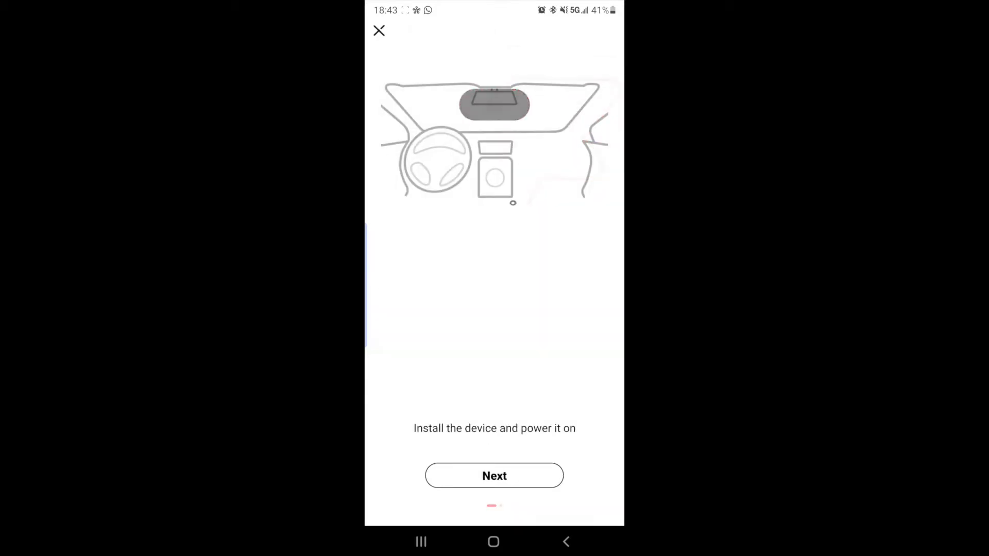
{"action": "left_click", "coordinate": [494, 476]}
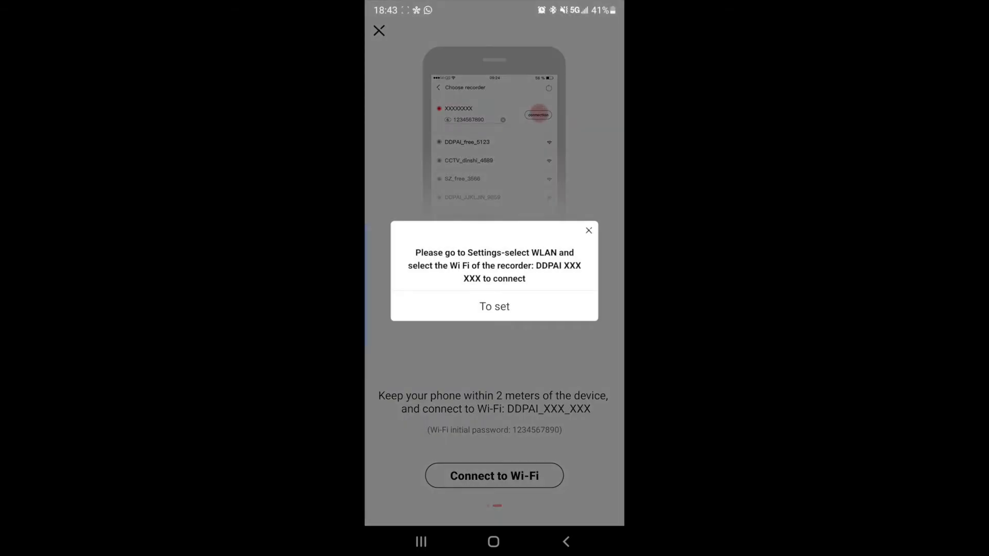
{"action": "left_click", "coordinate": [494, 306]}
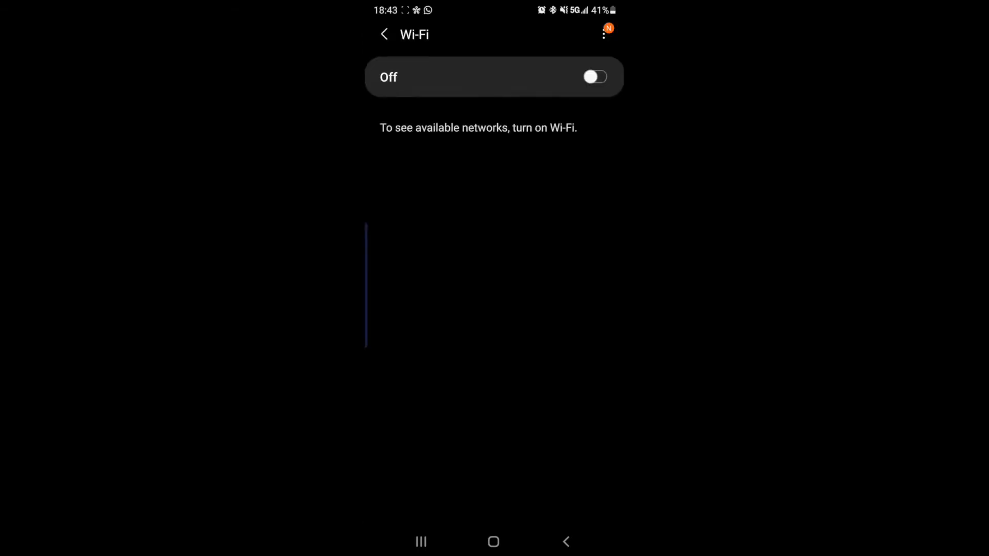
{"action": "left_click", "coordinate": [593, 76]}
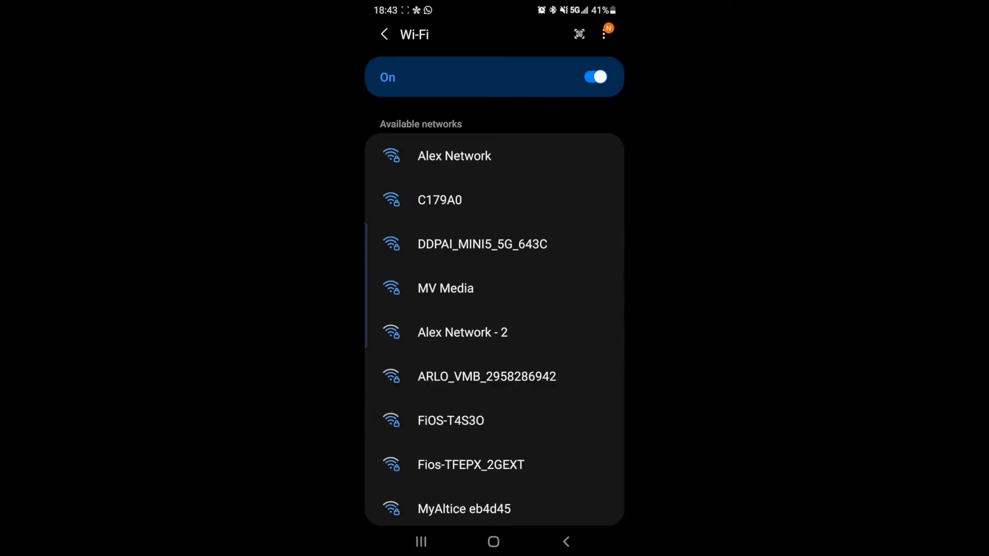
{"action": "left_click", "coordinate": [483, 244]}
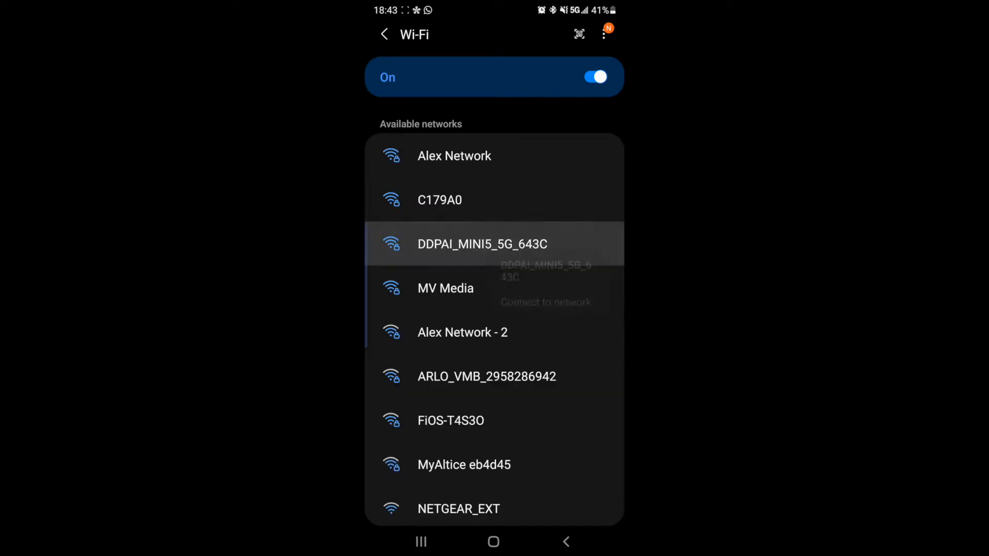
{"action": "left_click", "coordinate": [481, 244]}
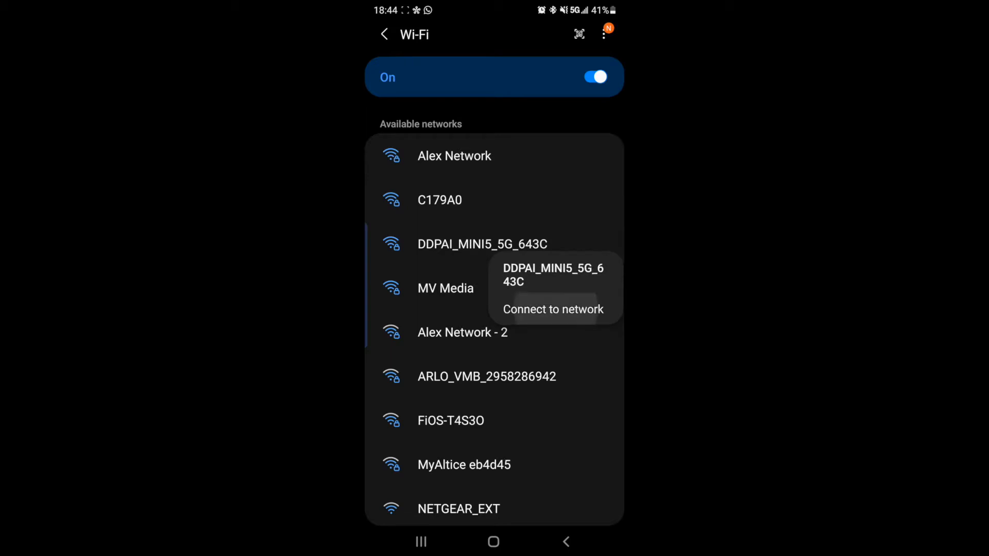
{"action": "left_click", "coordinate": [552, 309]}
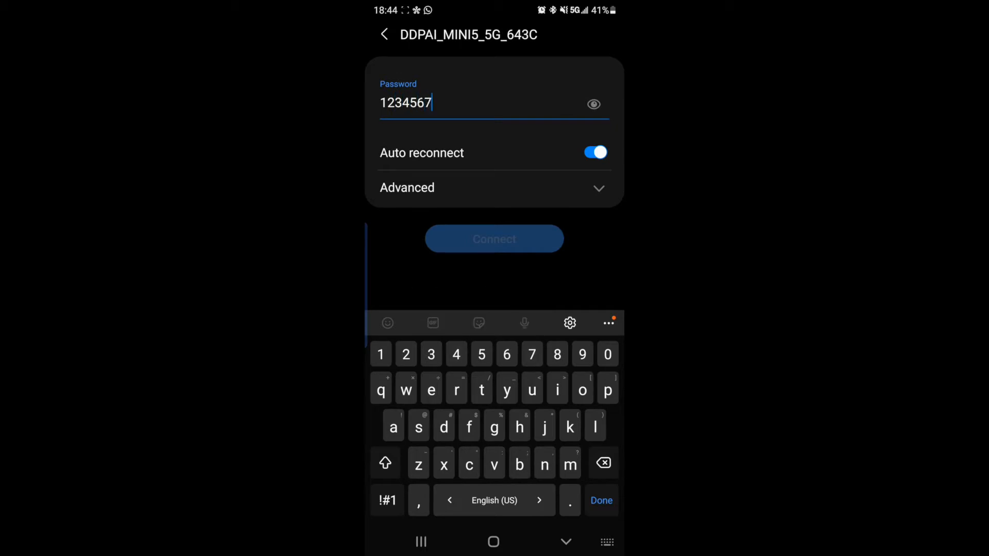
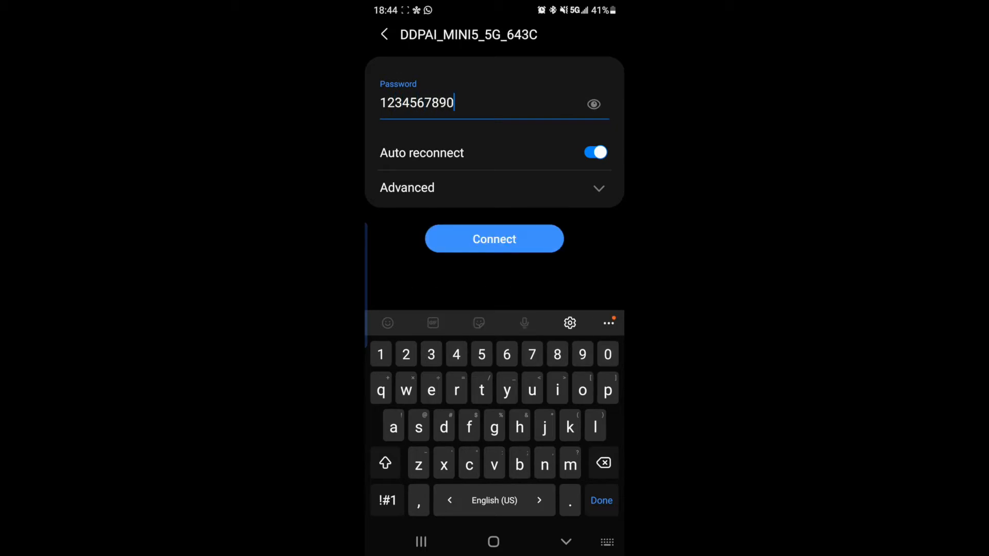
{"action": "left_click", "coordinate": [494, 238]}
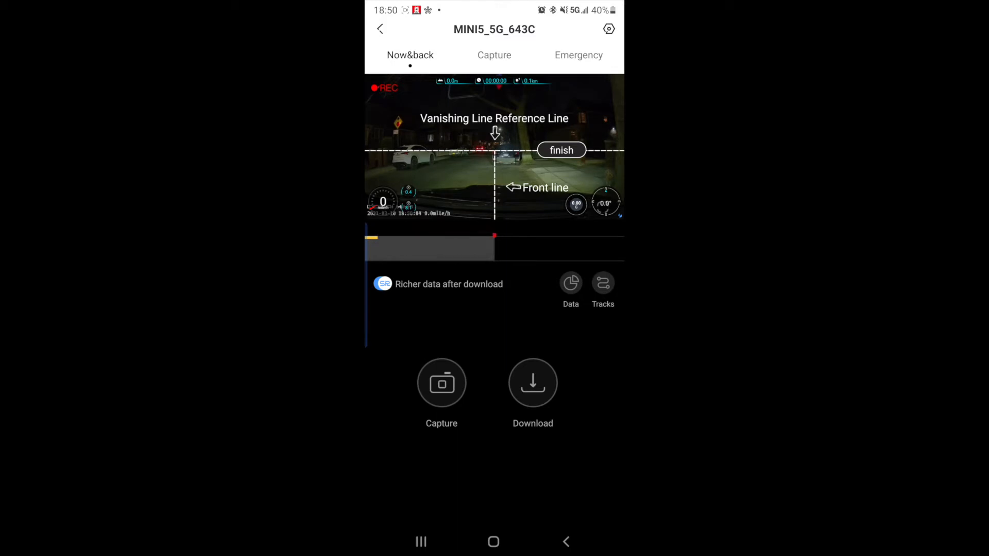
- Finish the installation guide lines, reset ADAS, and take a look at Camera Settings
{"action": "left_click", "coordinate": [560, 150]}
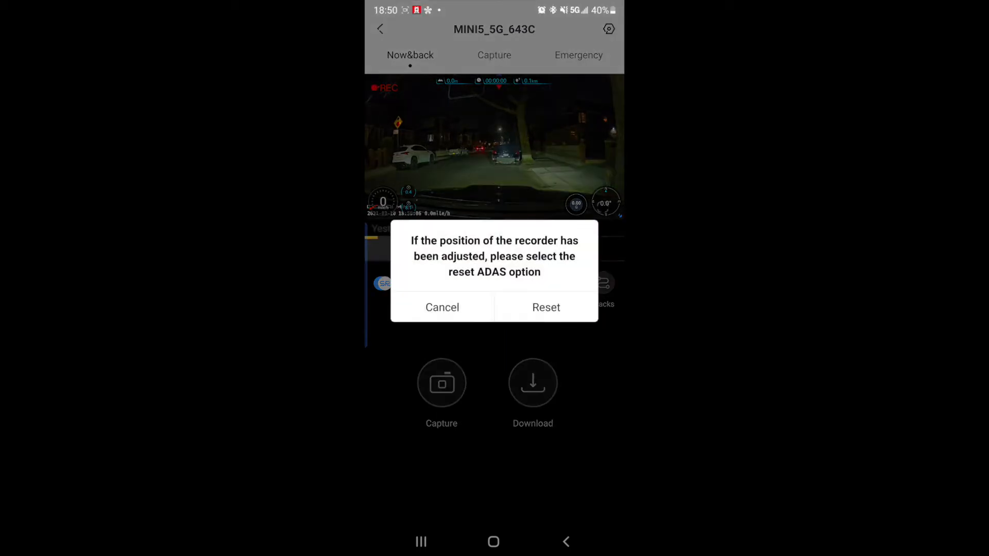
{"action": "left_click", "coordinate": [545, 307]}
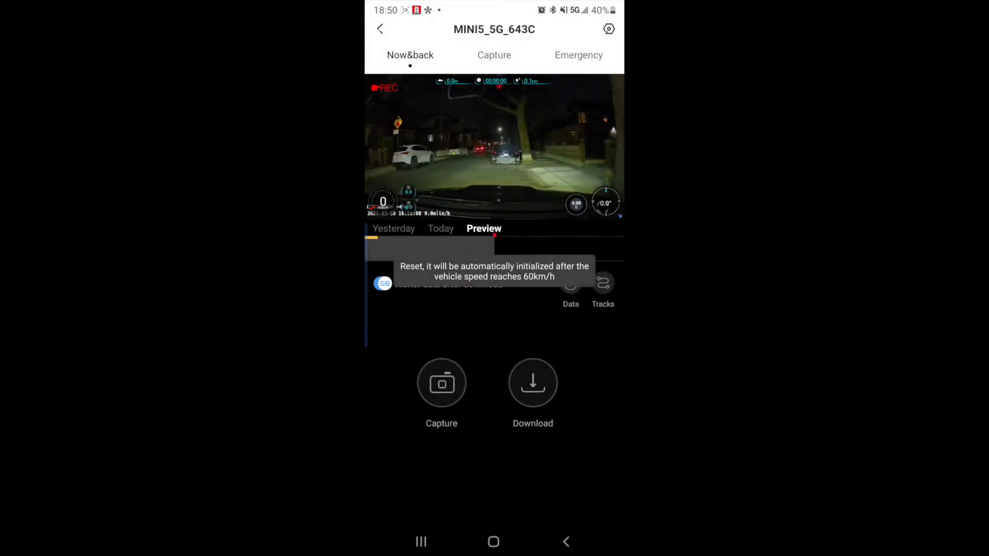
{"action": "left_click", "coordinate": [608, 28]}
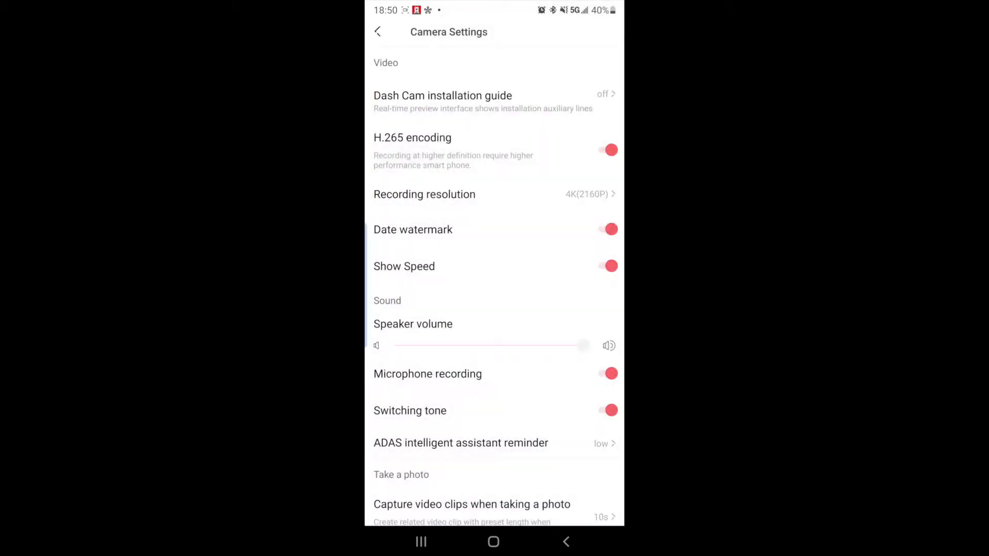
{"action": "left_click", "coordinate": [443, 95]}
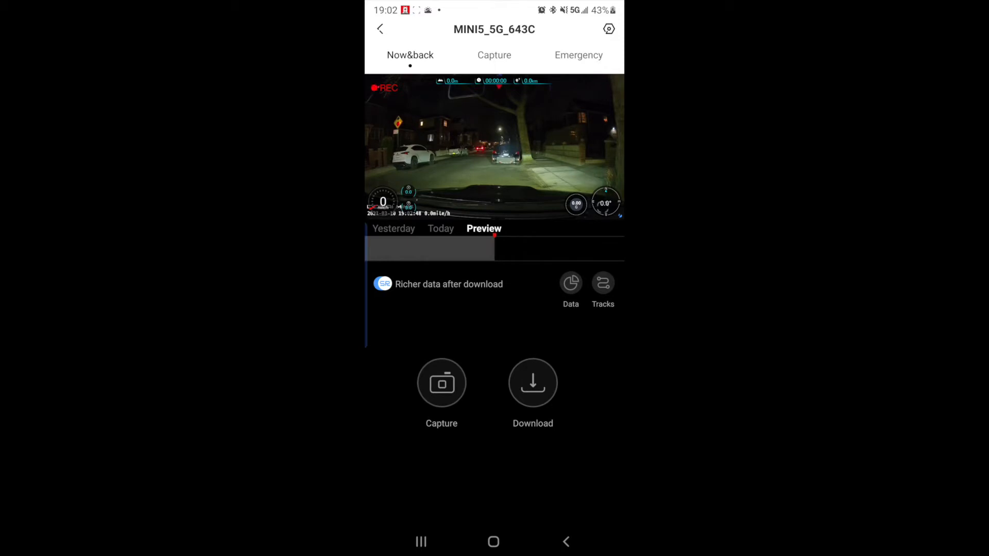
{"action": "left_click", "coordinate": [533, 384]}
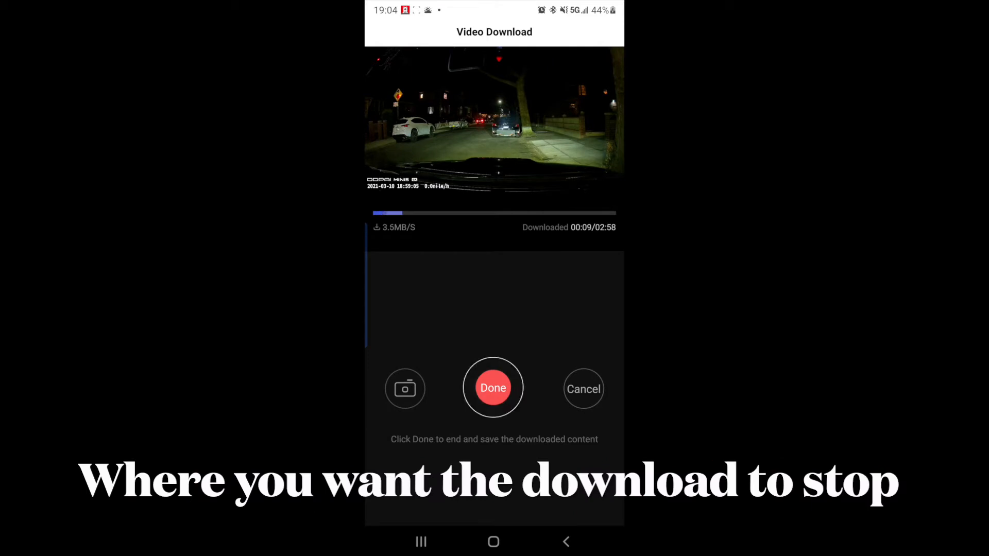
- Stop the video download at the chosen point and save it to the phone
{"action": "left_click", "coordinate": [493, 389]}
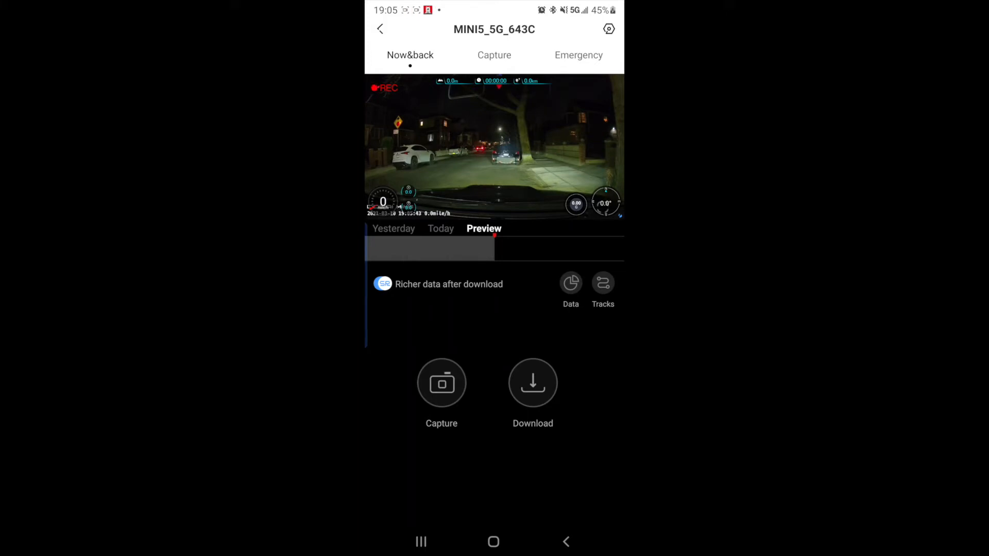
- Go to the dash cam's Camera Settings from the preview screen
{"action": "left_click", "coordinate": [609, 29]}
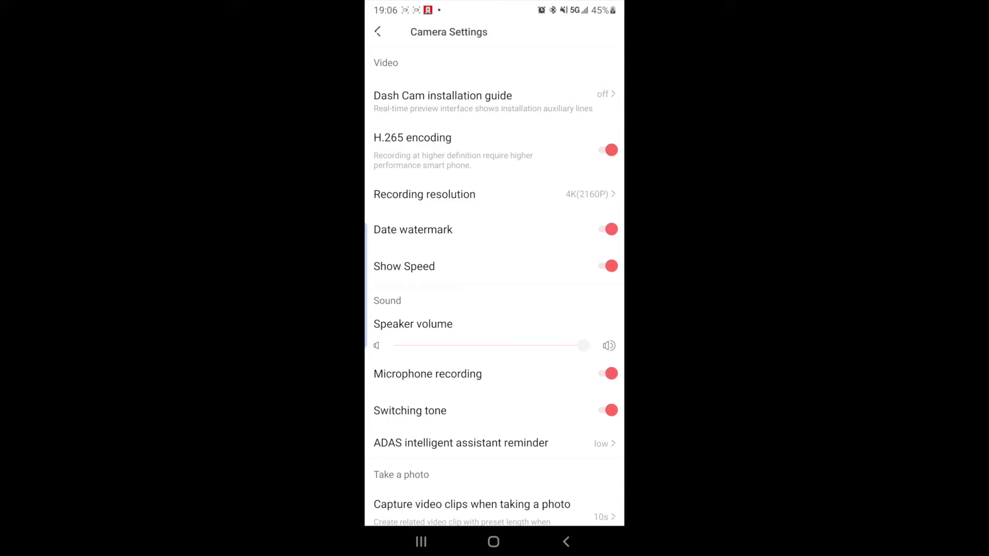
{"action": "left_click", "coordinate": [607, 150]}
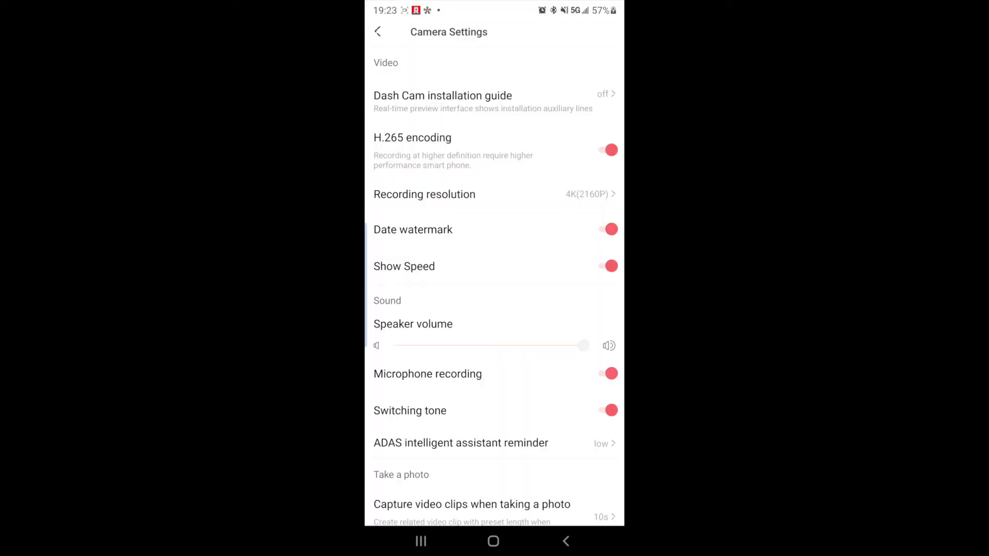
{"action": "left_click", "coordinate": [424, 195]}
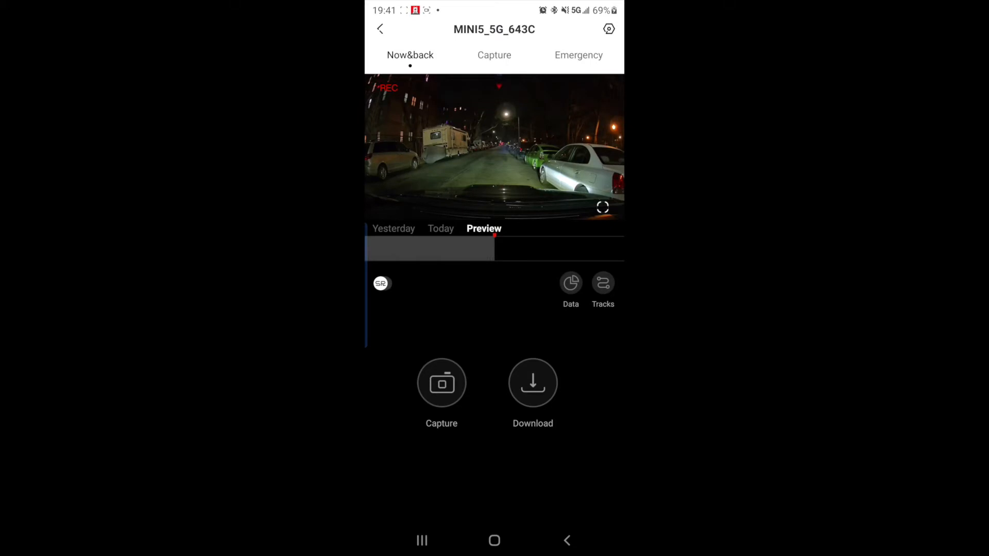
{"action": "left_click", "coordinate": [608, 29]}
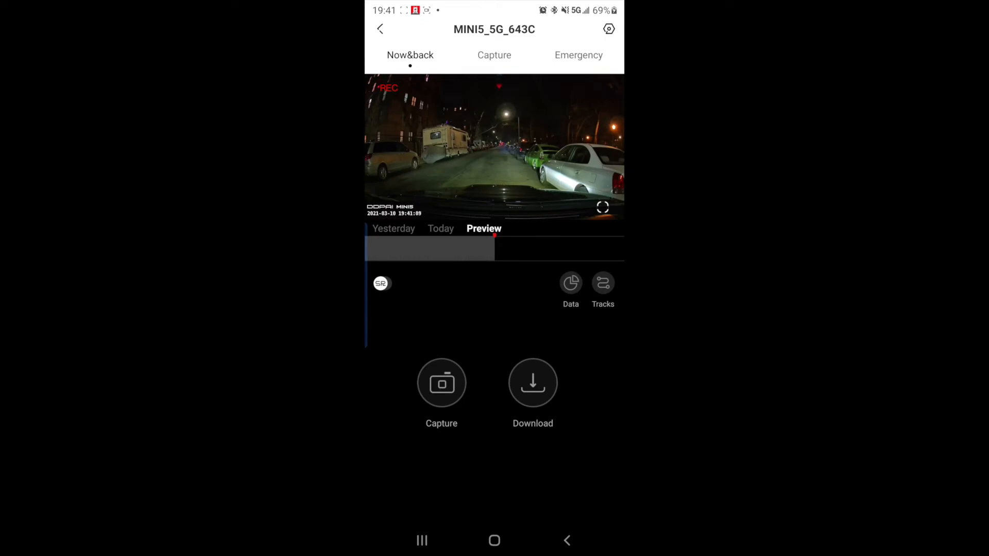
{"action": "left_click", "coordinate": [608, 29]}
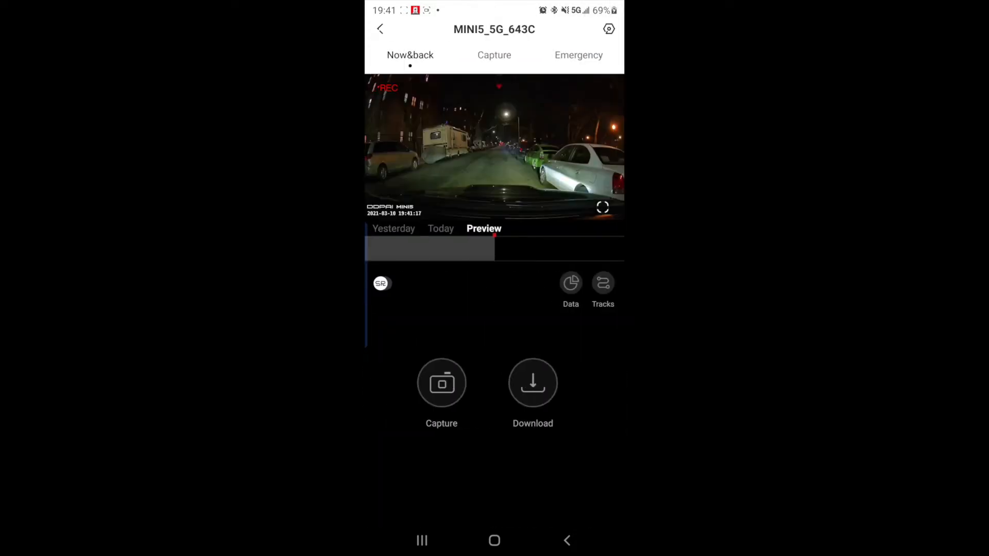
{"action": "left_click", "coordinate": [608, 28]}
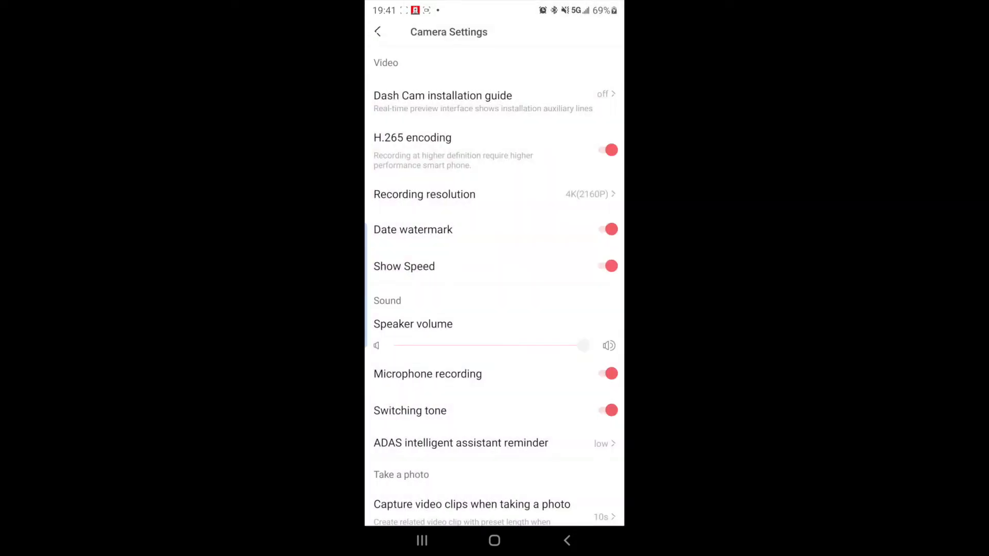
{"action": "left_click", "coordinate": [377, 32]}
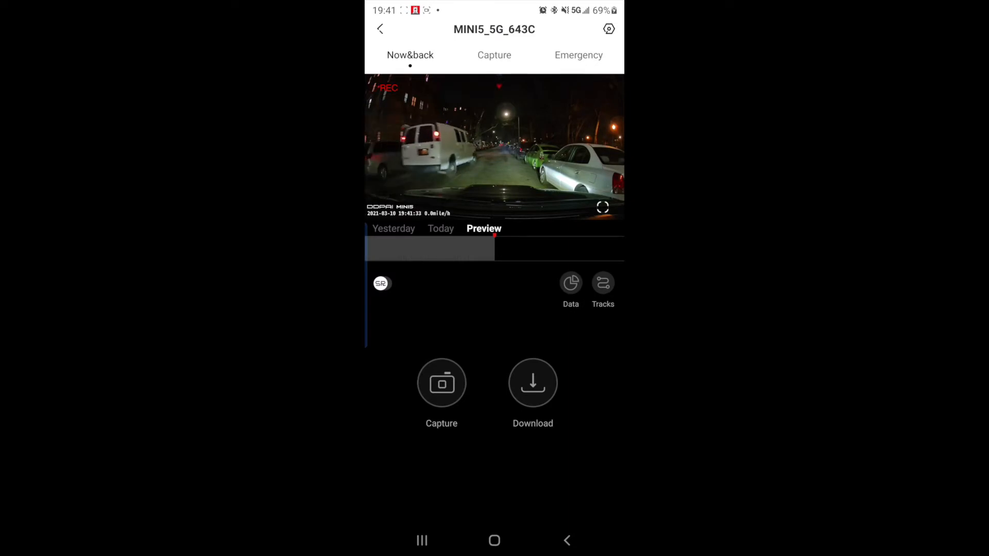
{"action": "left_click", "coordinate": [608, 29]}
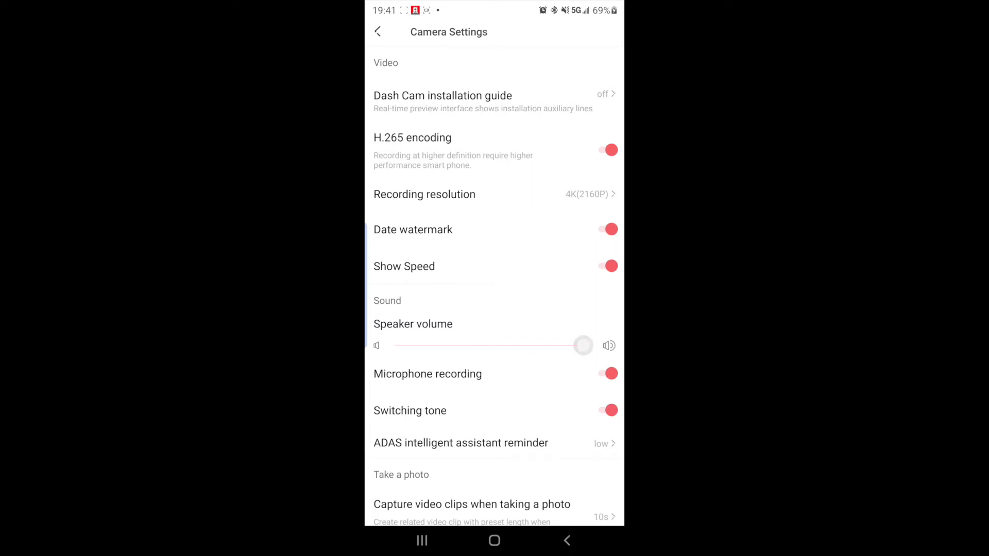
- Lower the speaker volume below half and bring it back to maximum
{"action": "left_click_drag", "start_coordinate": [581, 345], "coordinate": [527, 345]}
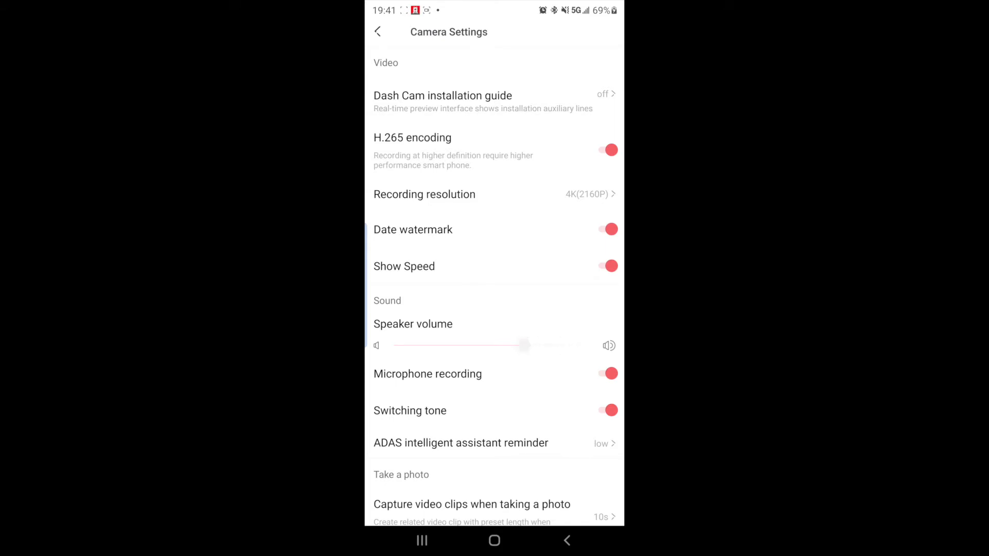
{"action": "left_click_drag", "start_coordinate": [526, 345], "coordinate": [442, 345]}
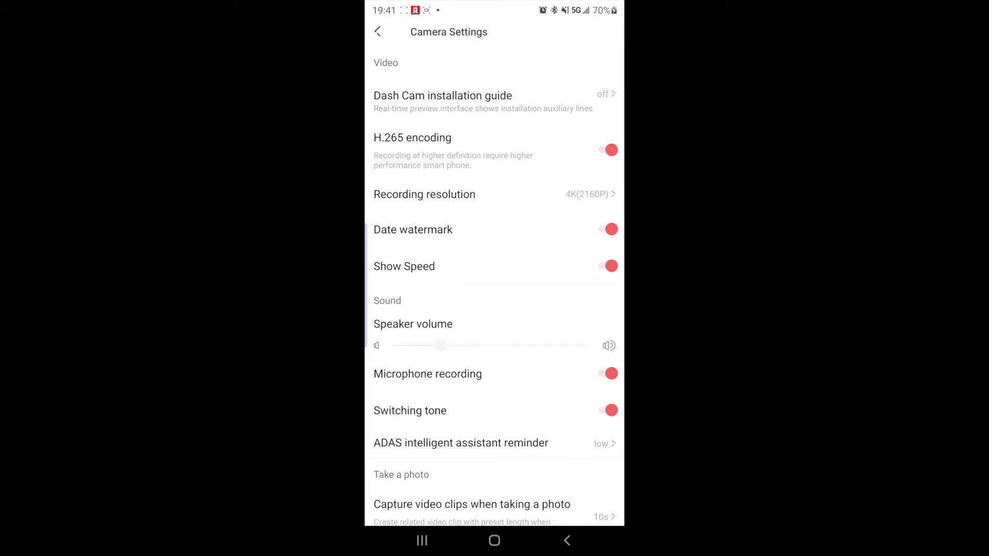
{"action": "left_click_drag", "start_coordinate": [440, 345], "coordinate": [546, 345]}
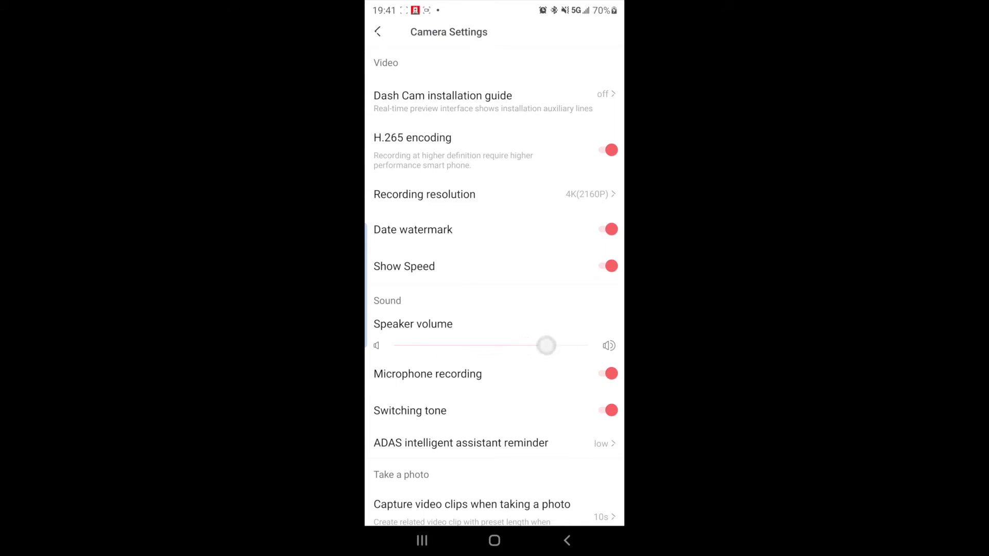
{"action": "left_click_drag", "start_coordinate": [546, 345], "coordinate": [581, 345]}
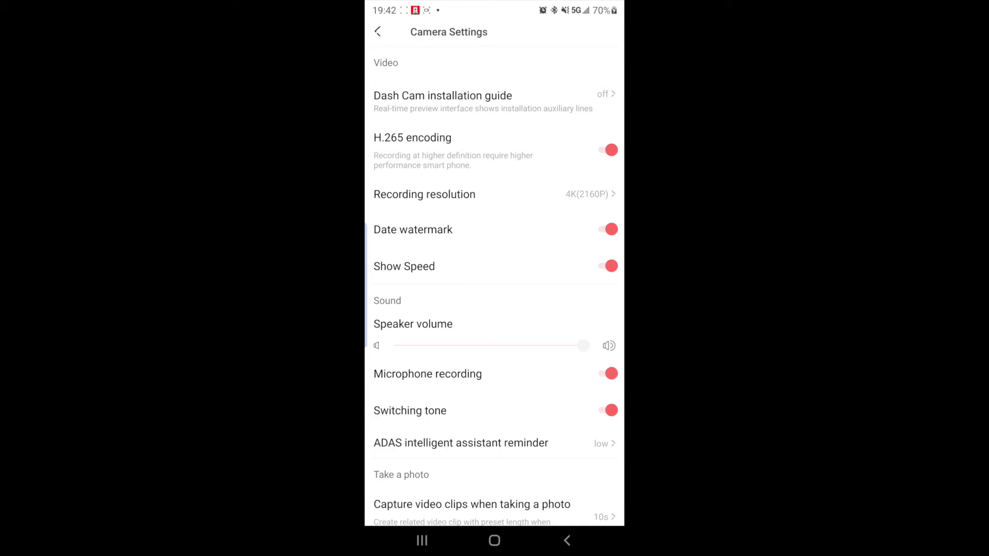
- Turn the switching tone off and back on, then continue down the settings list
{"action": "left_click", "coordinate": [607, 412]}
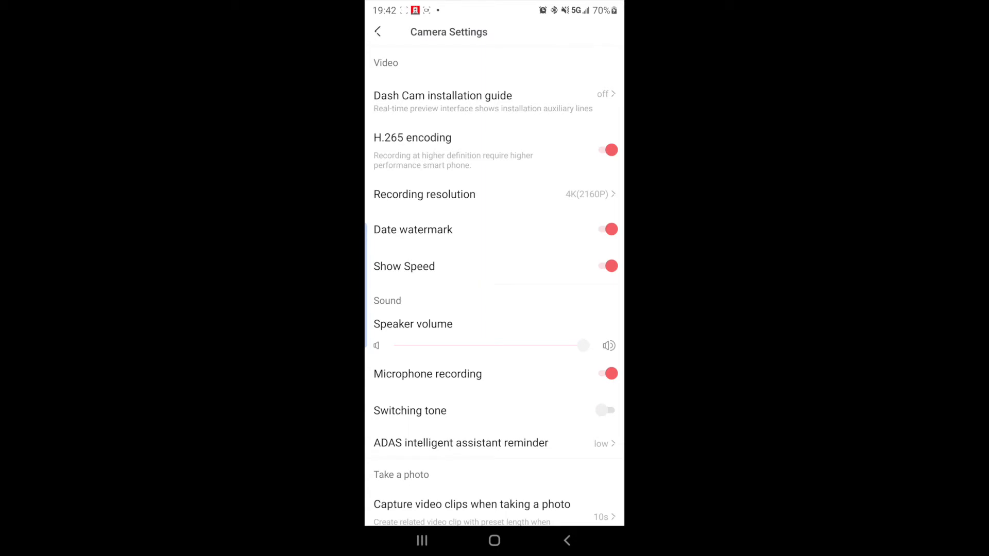
{"action": "left_click", "coordinate": [605, 411]}
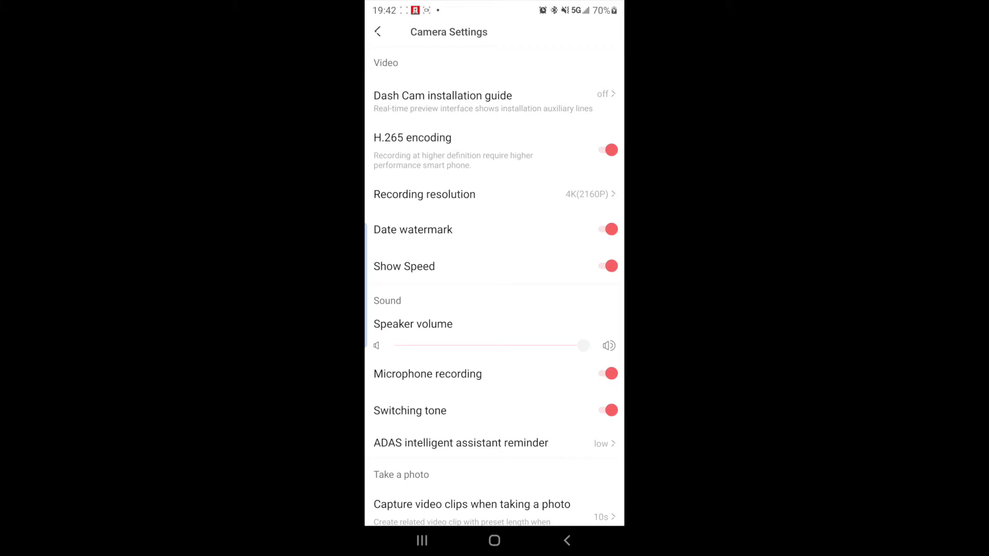
{"action": "scroll", "scroll_direction": "down", "scroll_amount": 3}
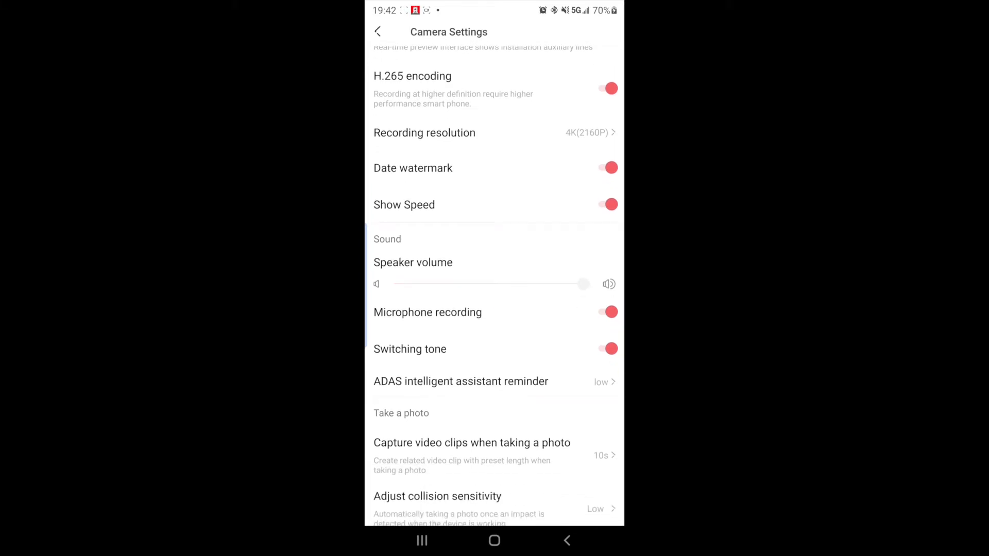
- Set the ADAS assistant reminder to high, then low, then turn it off
{"action": "left_click", "coordinate": [460, 381]}
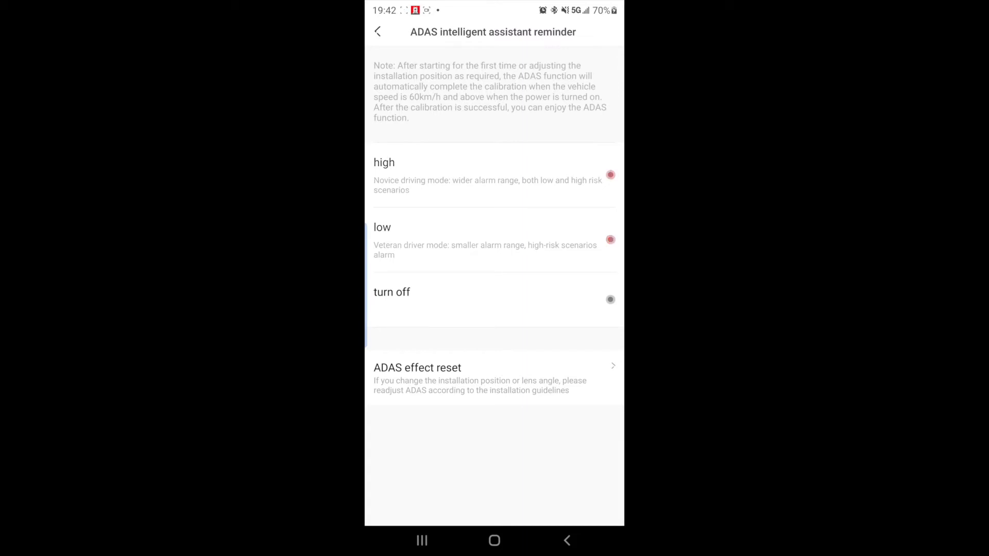
{"action": "left_click", "coordinate": [610, 175]}
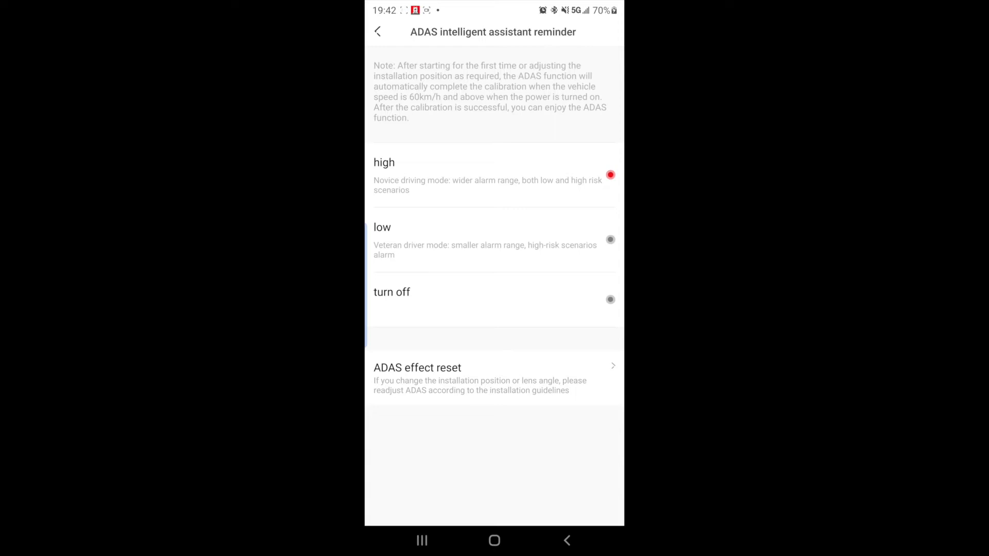
{"action": "left_click", "coordinate": [610, 241]}
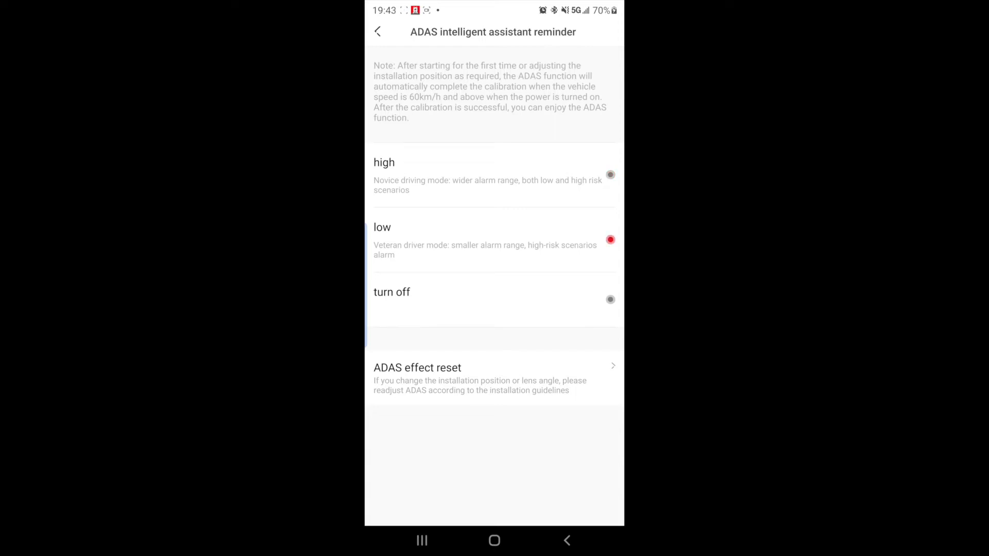
{"action": "left_click", "coordinate": [610, 299]}
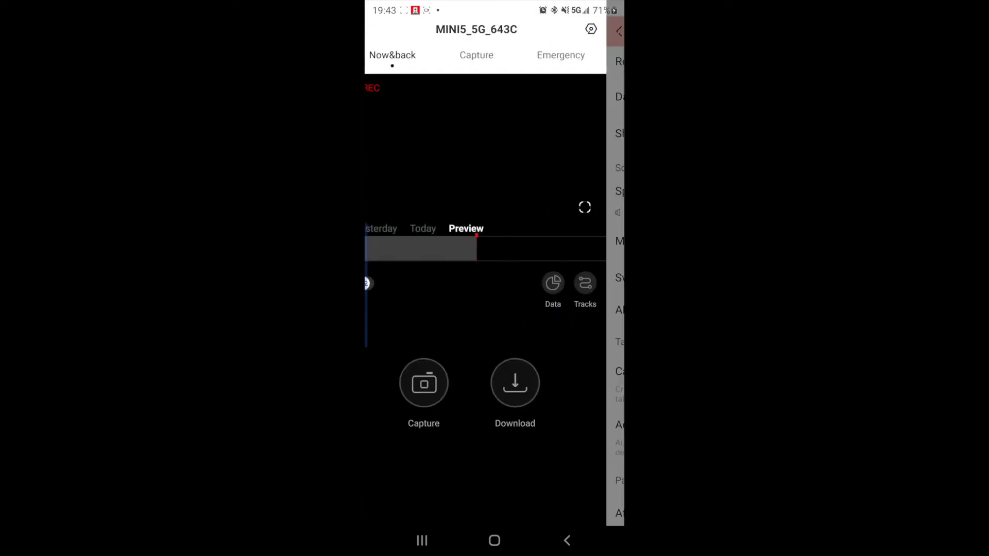
- Reopen the dash cam's Camera Settings page
{"action": "left_click", "coordinate": [515, 383]}
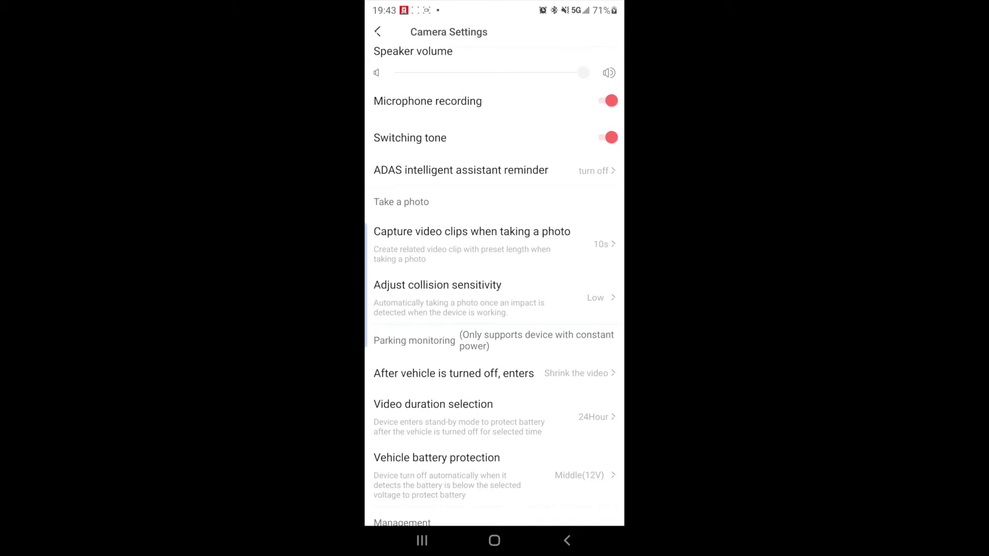
{"action": "left_click", "coordinate": [437, 284]}
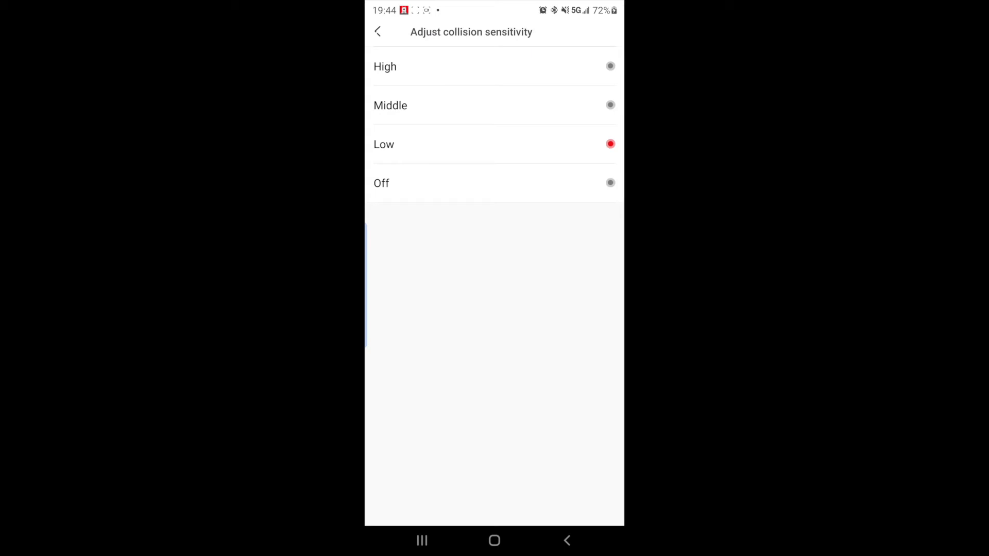
{"action": "left_click", "coordinate": [377, 32]}
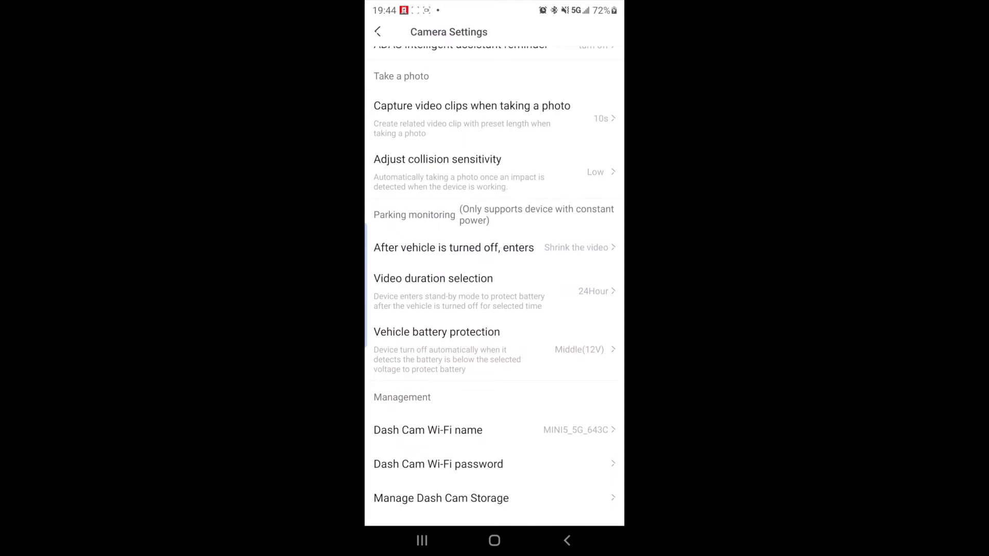
{"action": "left_click", "coordinate": [453, 248]}
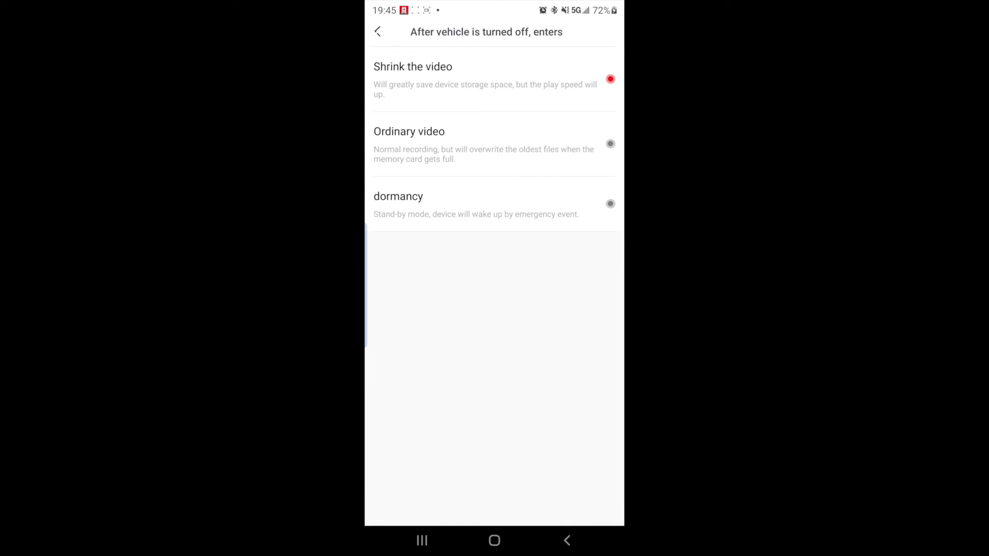
{"action": "left_click", "coordinate": [610, 145]}
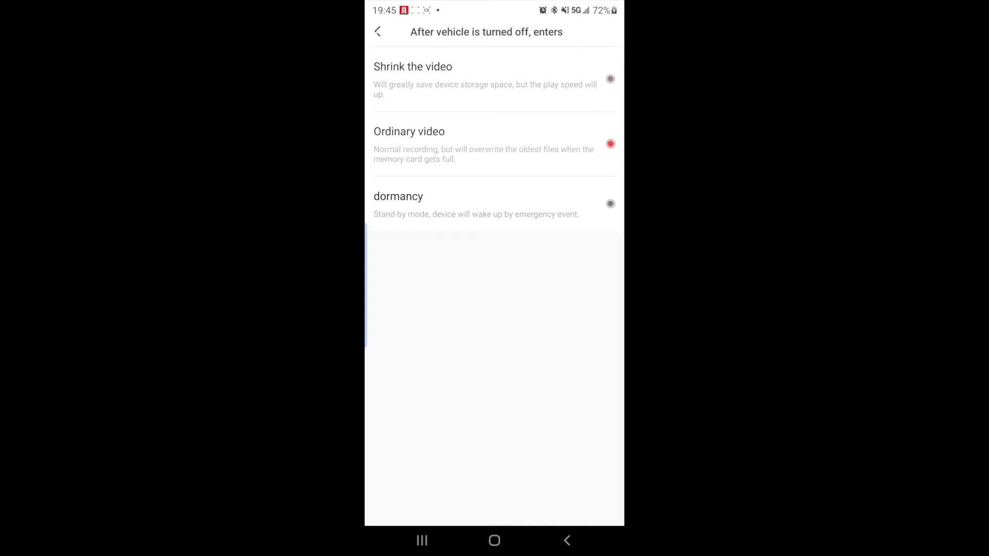
{"action": "left_click", "coordinate": [610, 79]}
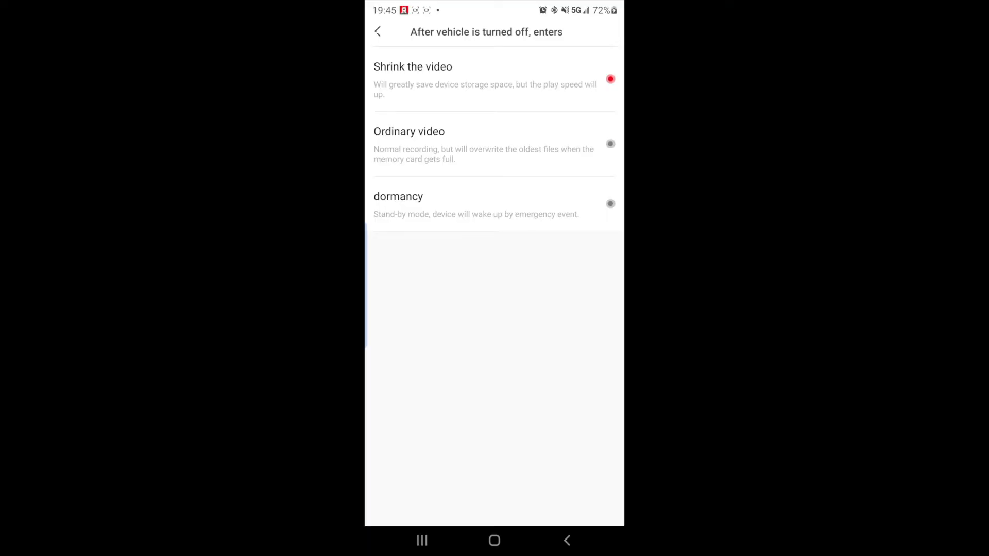
{"action": "left_click", "coordinate": [610, 145]}
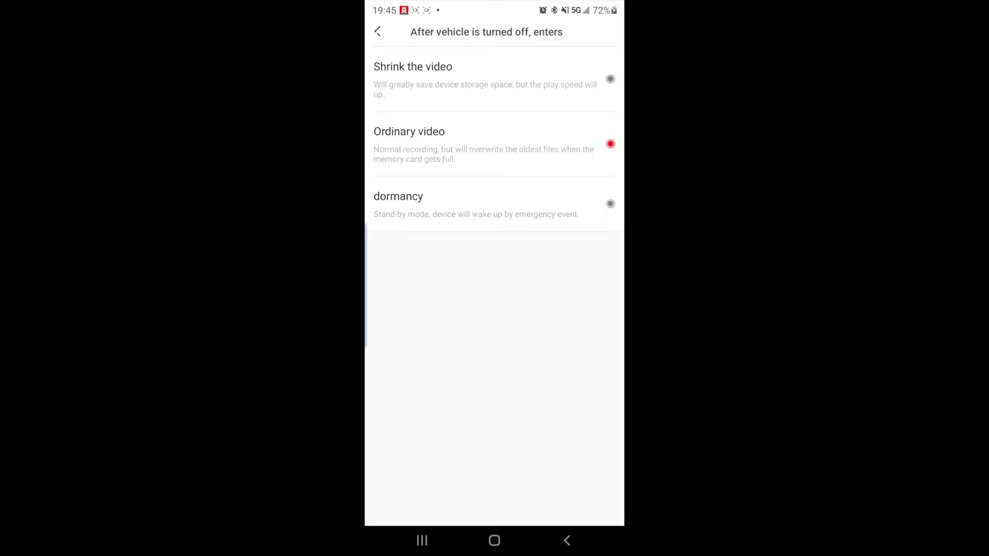
{"action": "left_click", "coordinate": [610, 204]}
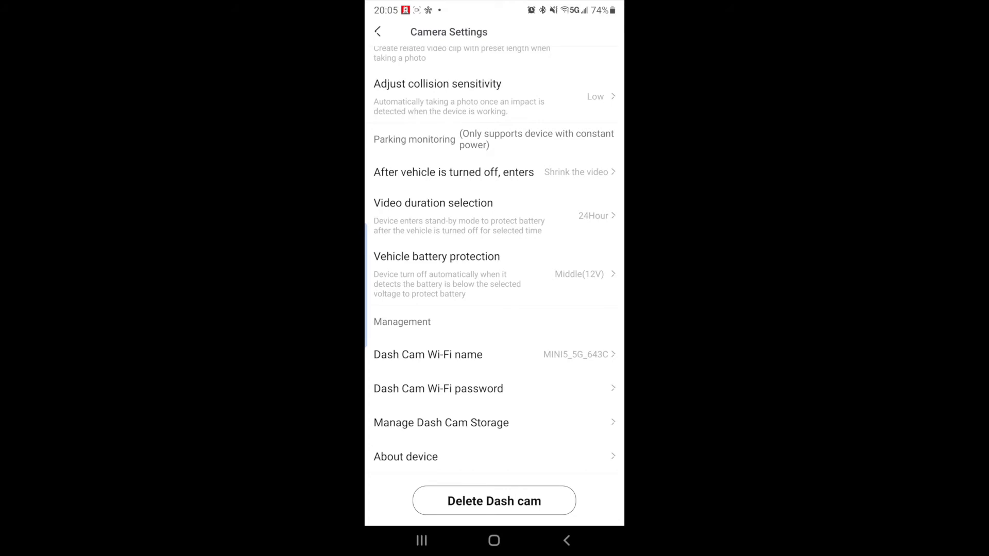
{"action": "left_click", "coordinate": [433, 216]}
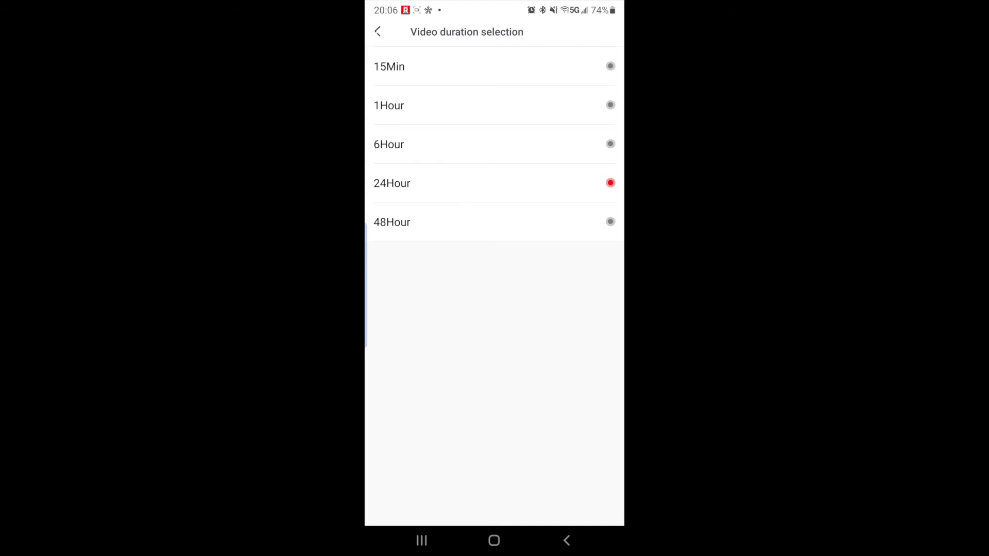
{"action": "left_click", "coordinate": [377, 31]}
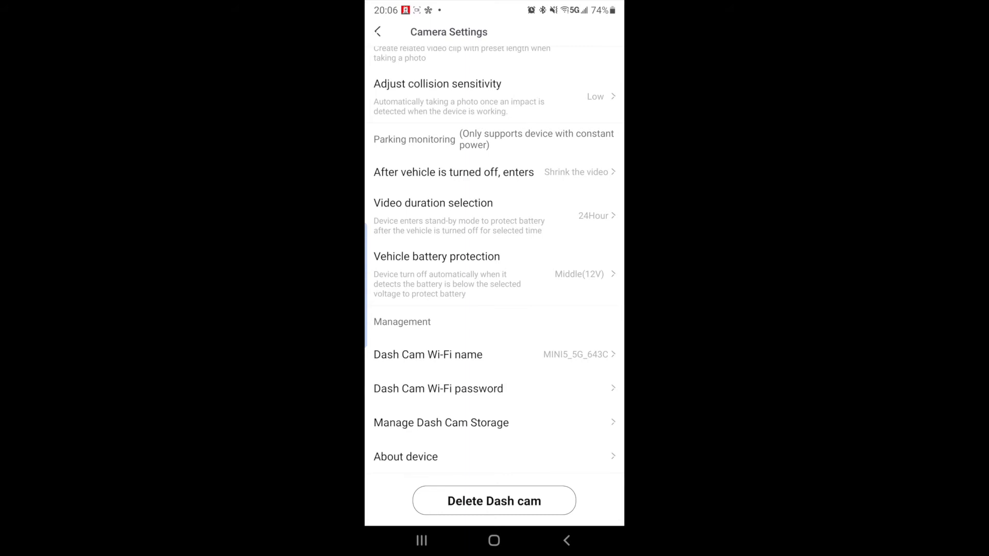
{"action": "left_click", "coordinate": [436, 257]}
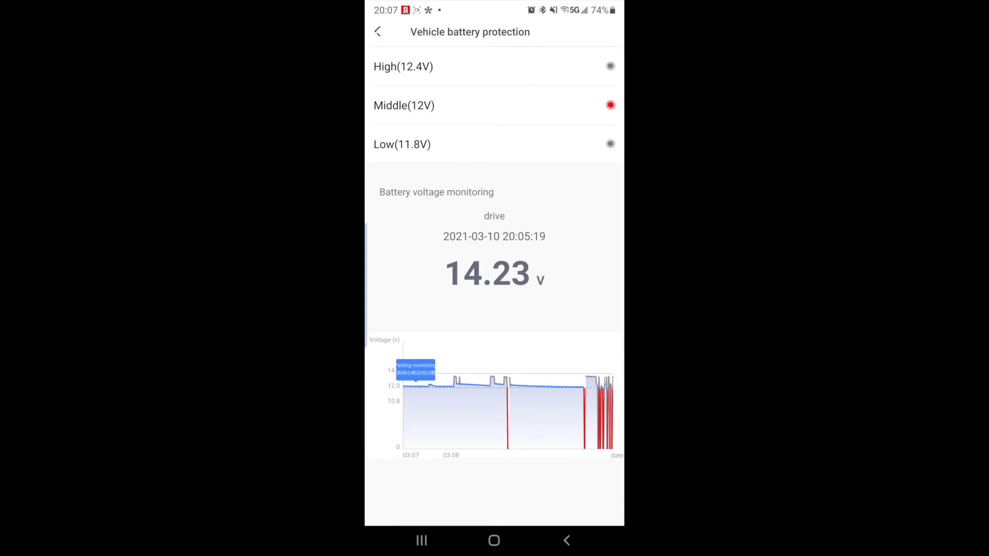
{"action": "left_click", "coordinate": [378, 32]}
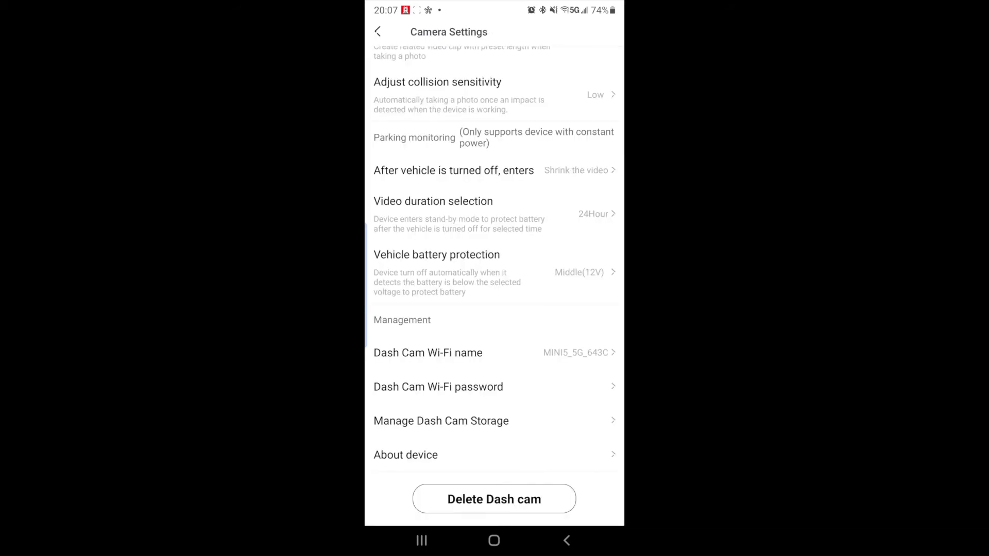
- Leave Camera Settings for the device home page listing MINI5_5G_643C
{"action": "left_click", "coordinate": [438, 386]}
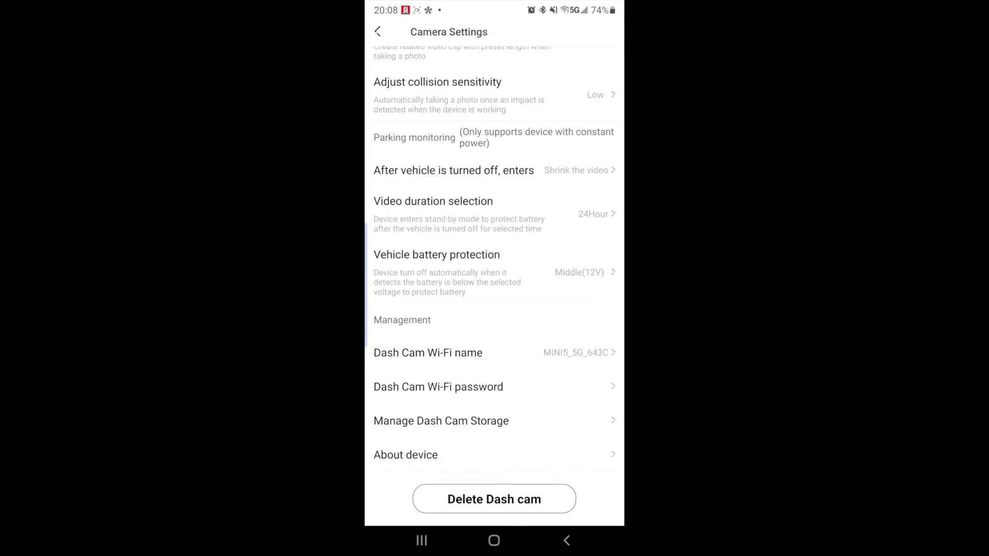
{"action": "left_click", "coordinate": [441, 420]}
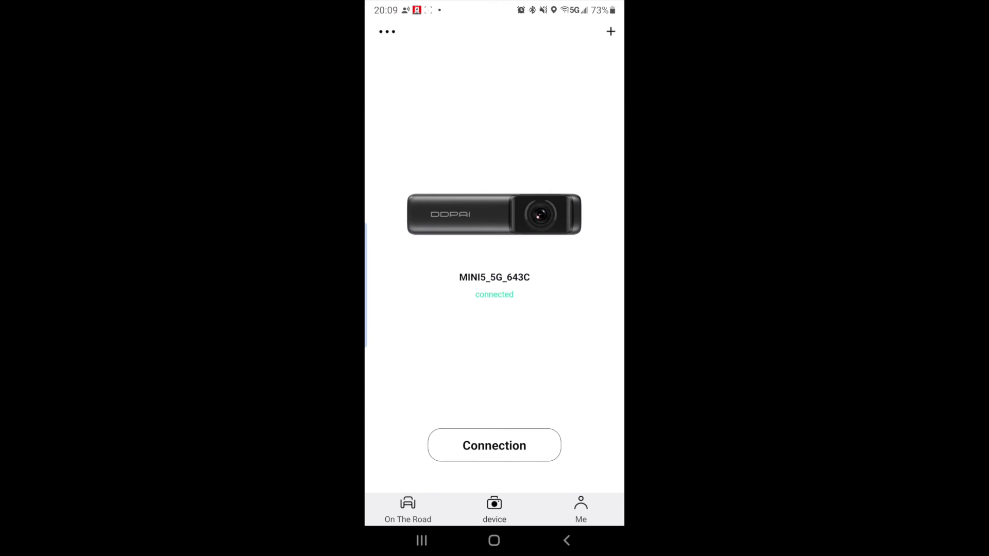
- Go to the Me tab and open APP Settings
{"action": "left_click", "coordinate": [581, 510]}
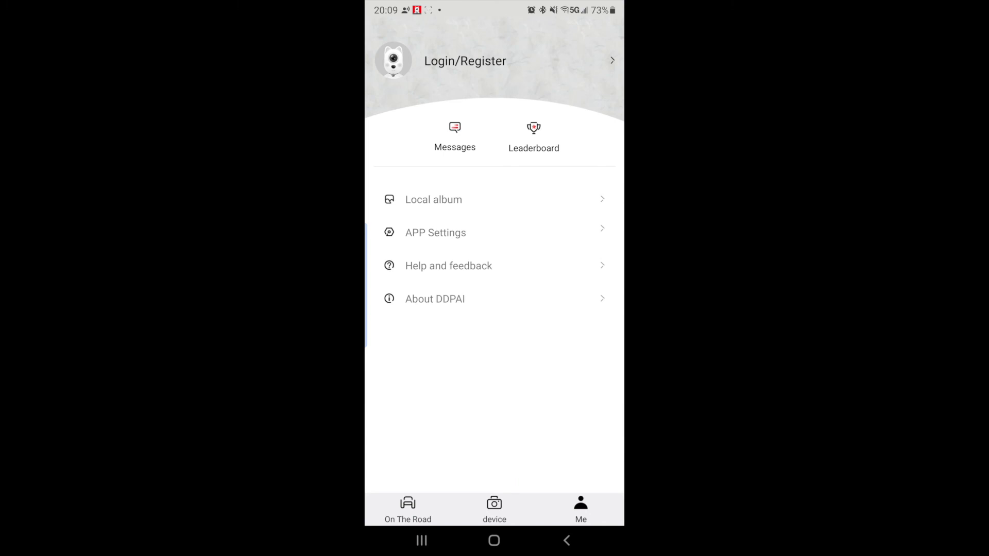
{"action": "left_click", "coordinate": [435, 232]}
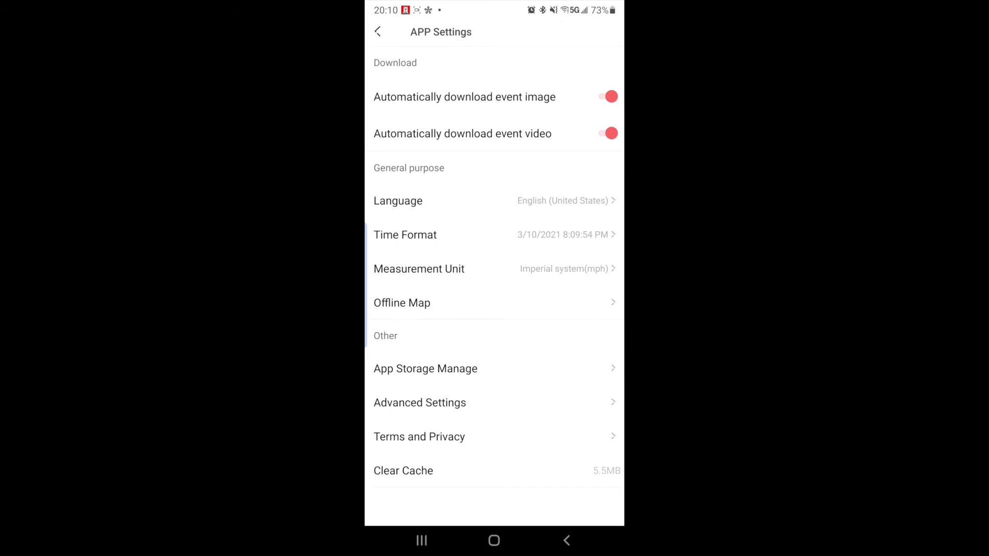
{"action": "left_click", "coordinate": [419, 269]}
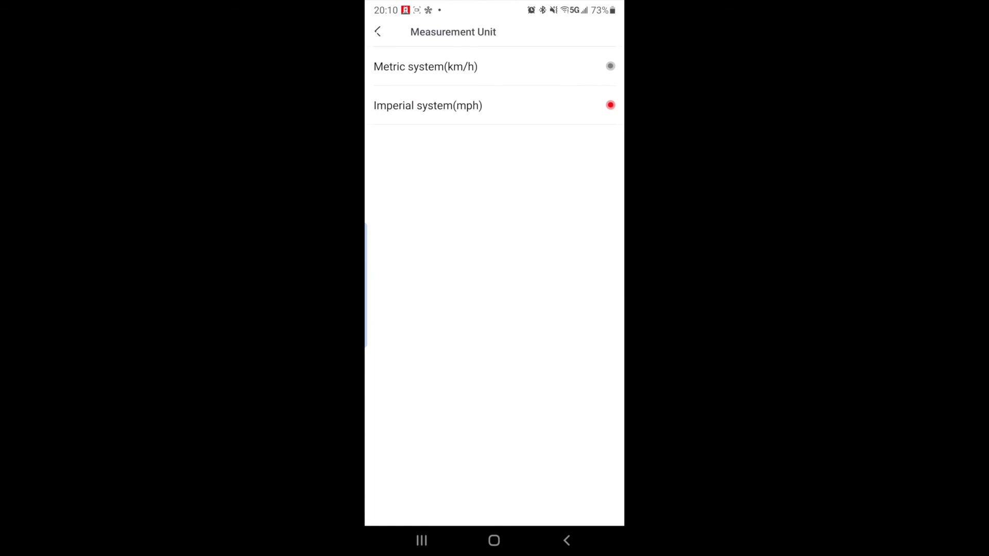
{"action": "left_click", "coordinate": [377, 32]}
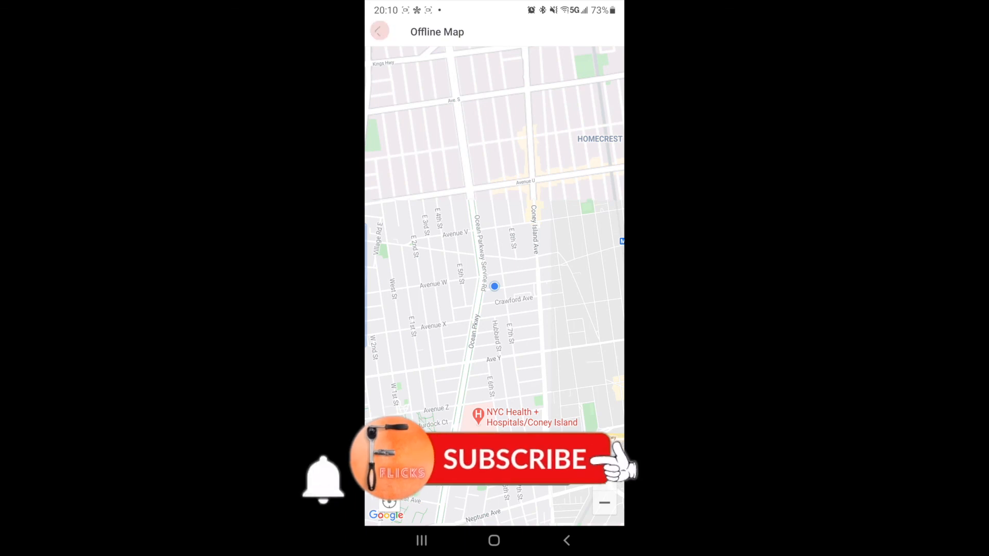
{"action": "left_click", "coordinate": [380, 32]}
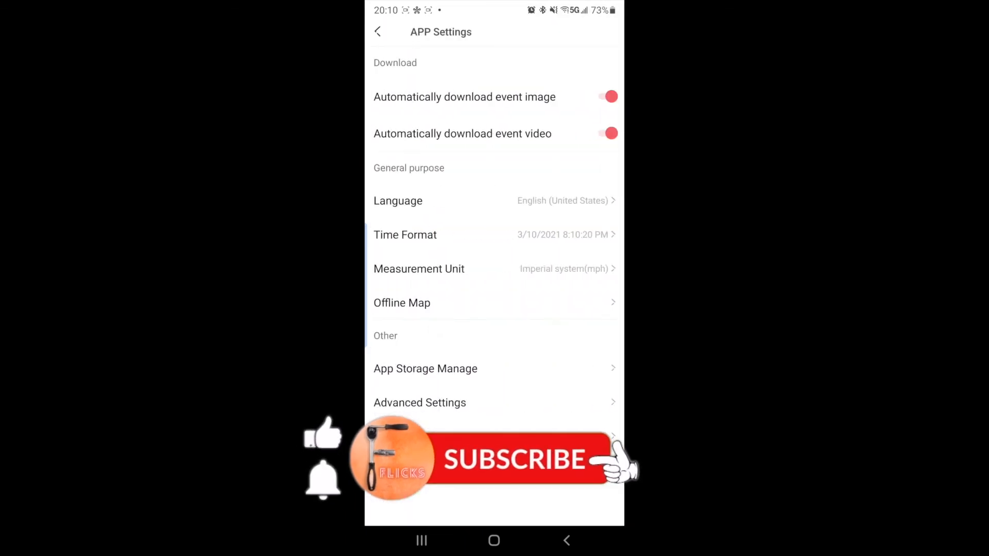
{"action": "left_click", "coordinate": [425, 369]}
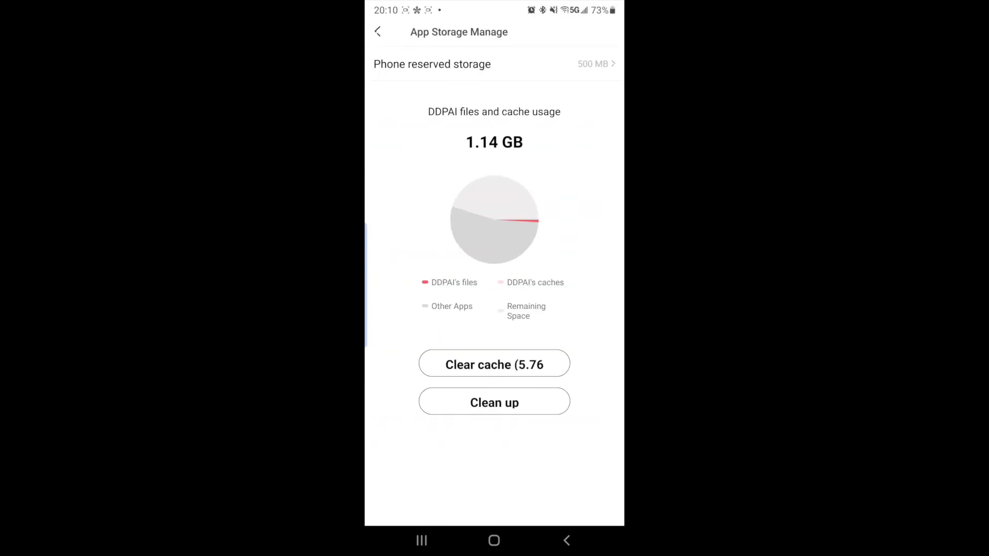
{"action": "left_click", "coordinate": [377, 32]}
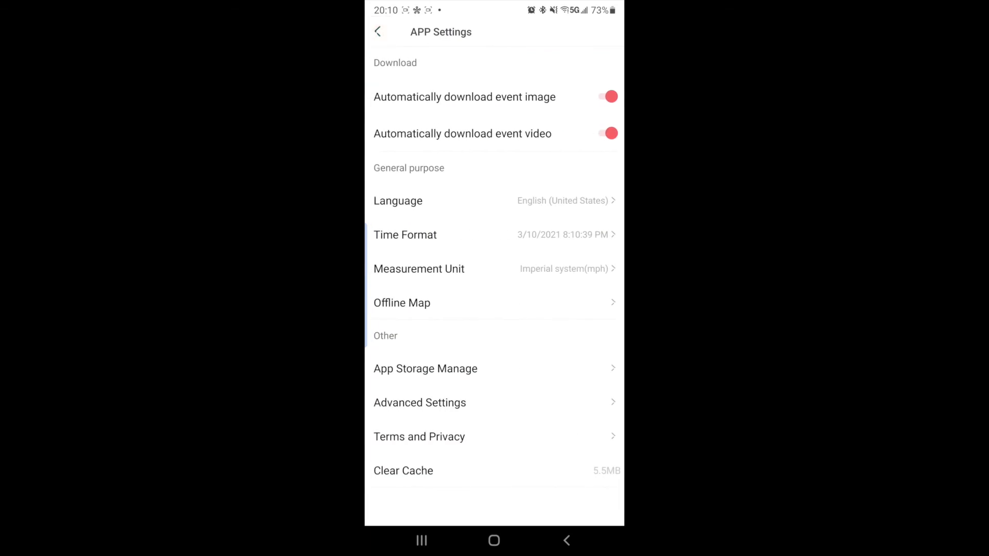